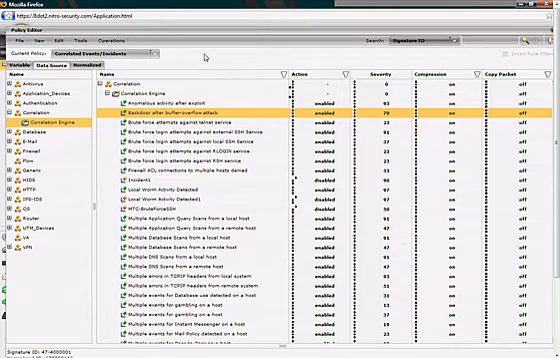
{"action": "mouse_move", "coordinate": [310, 50]}
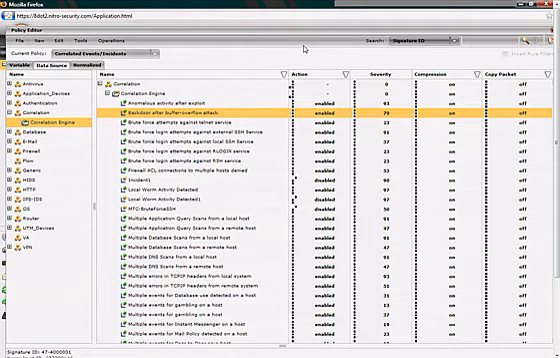
{"action": "mouse_move", "coordinate": [304, 48]}
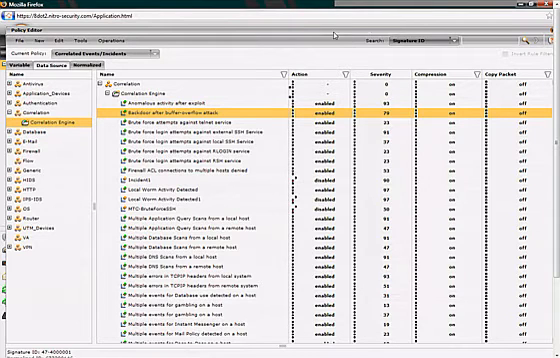
{"action": "mouse_move", "coordinate": [318, 48]}
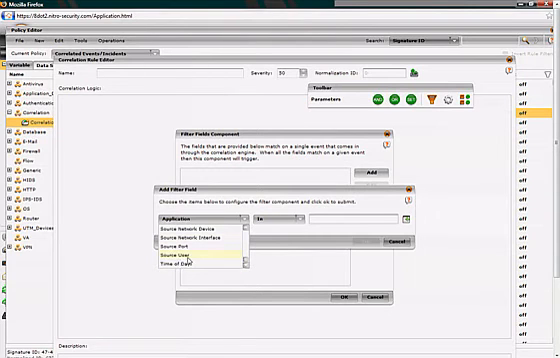
Step: Select the field for the rule's first filter component in Add Filter Field
{"action": "left_click", "coordinate": [208, 256]}
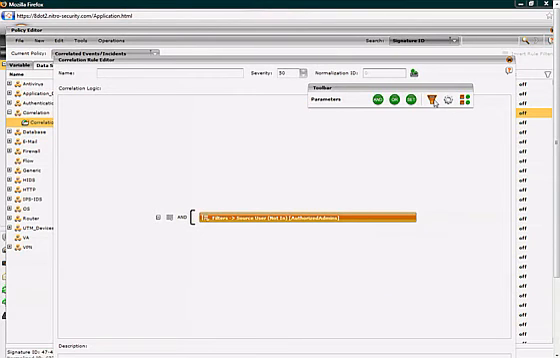
Step: Add a Time of Day filter component with the hour value 17 and confirm it
{"action": "left_click", "coordinate": [180, 76]}
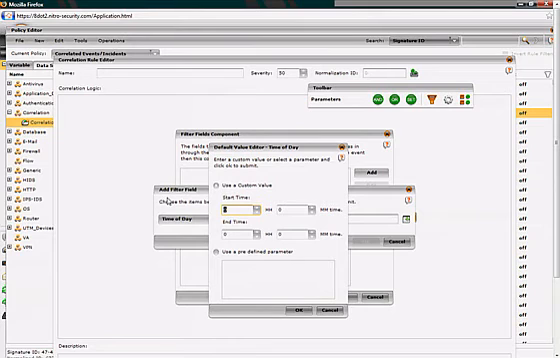
{"action": "type", "text": "17:00"}
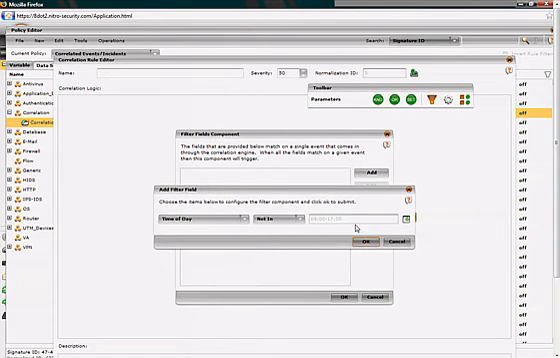
{"action": "left_click", "coordinate": [346, 242]}
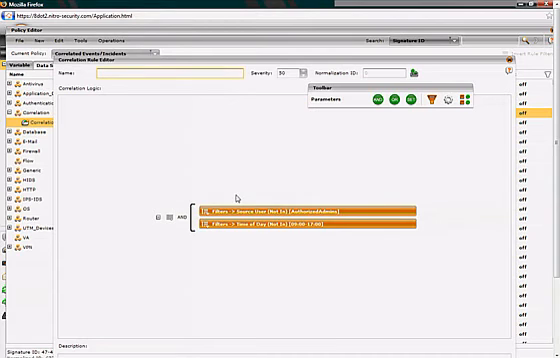
{"action": "mouse_move", "coordinate": [404, 128]}
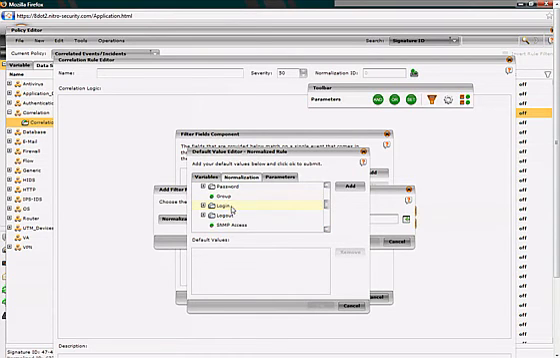
Step: Set the Normalization filter's default value to Login and confirm it
{"action": "left_click", "coordinate": [220, 204]}
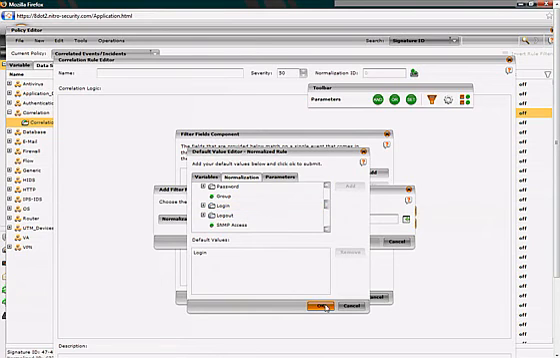
{"action": "left_click", "coordinate": [318, 300]}
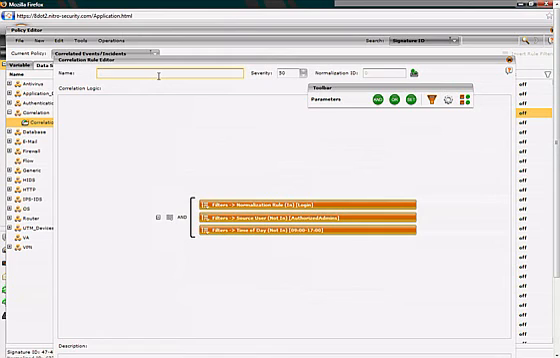
Step: Begin entering the rule name as 'Unauthor' while the filters are grouped
{"action": "type", "text": "Unauthorized Login"}
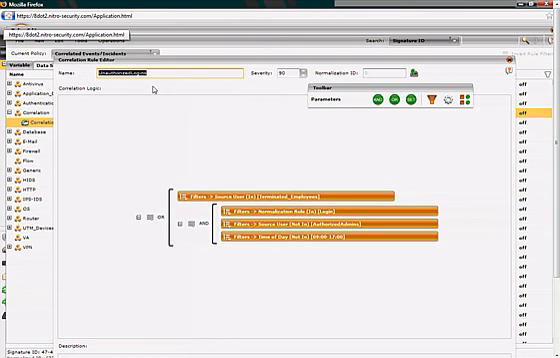
Step: Enter UnauthorizedLogins as the correlation rule's name
{"action": "type", "text": "UnauthorizedLogins"}
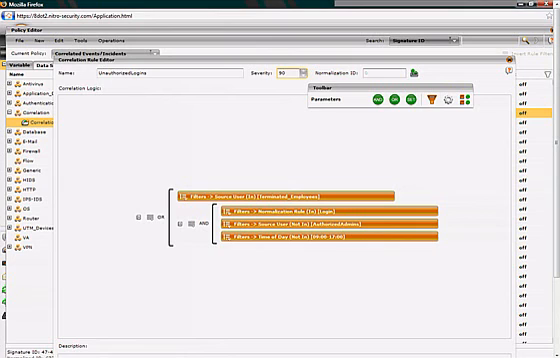
{"action": "mouse_move", "coordinate": [468, 128]}
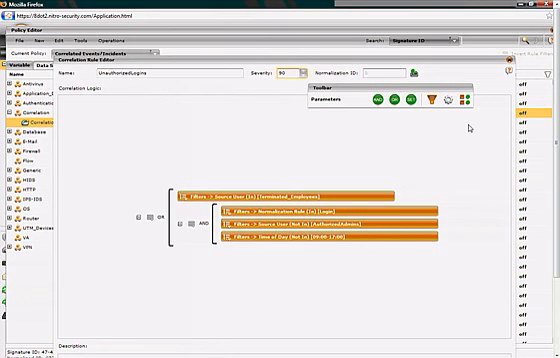